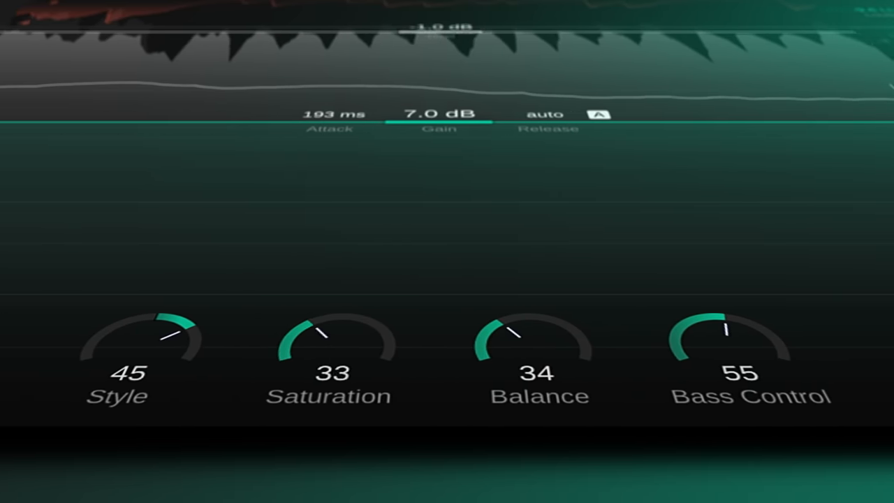
Step: Select the Spotify loudness target and raise input gain to 5.3 dB, reported fine
drag(324, 342, 329, 322)
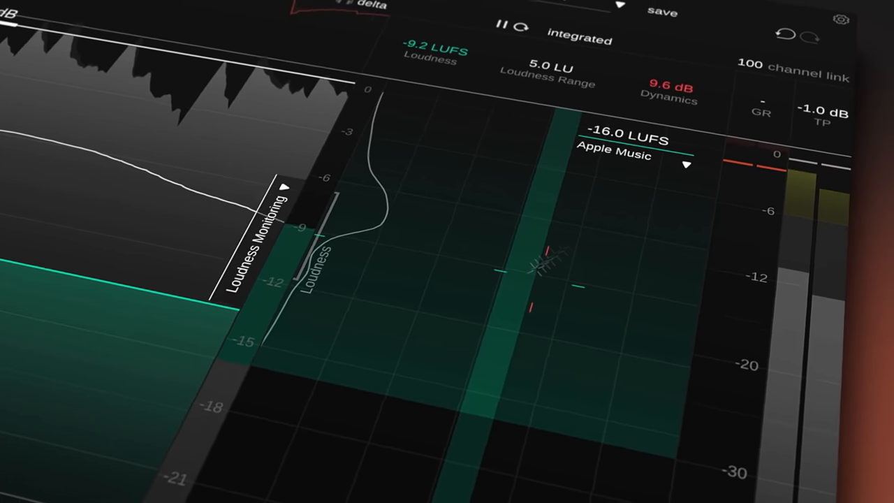
click(629, 150)
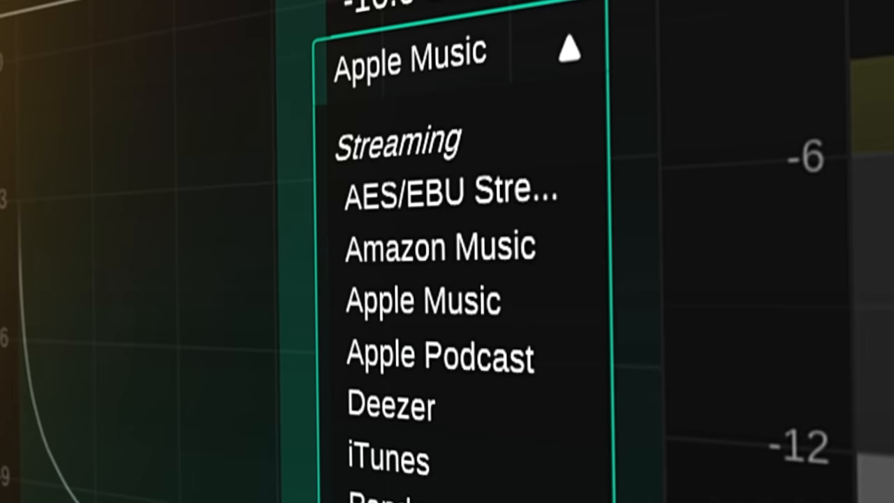
scroll(down, 3)
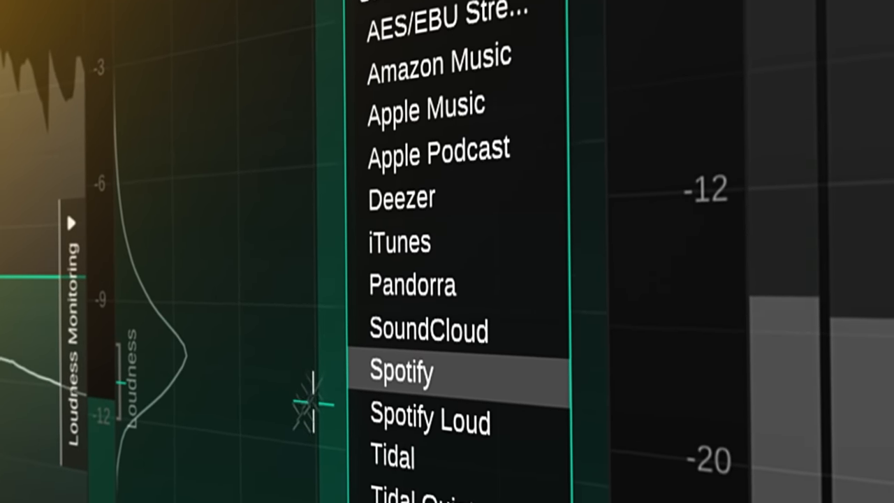
click(401, 371)
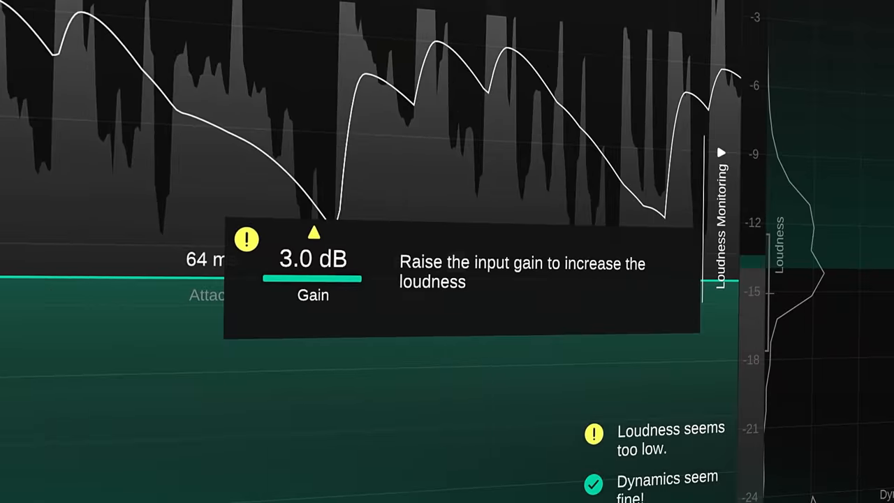
drag(313, 279, 283, 235)
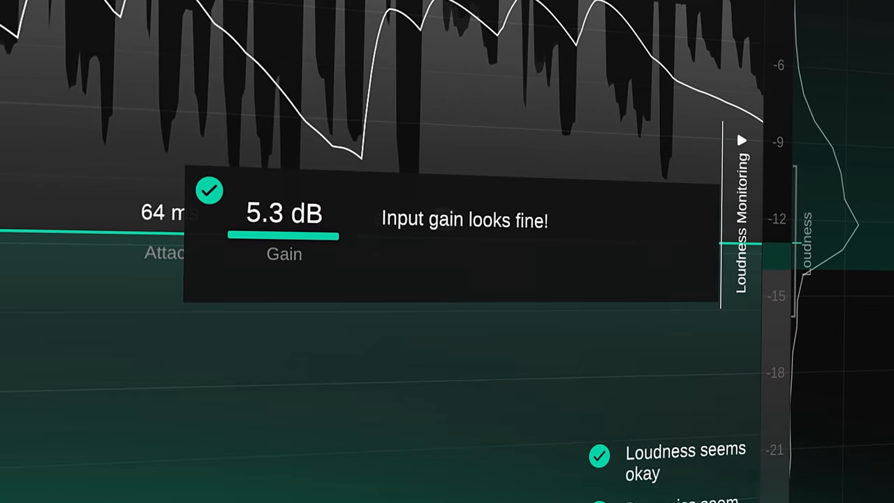